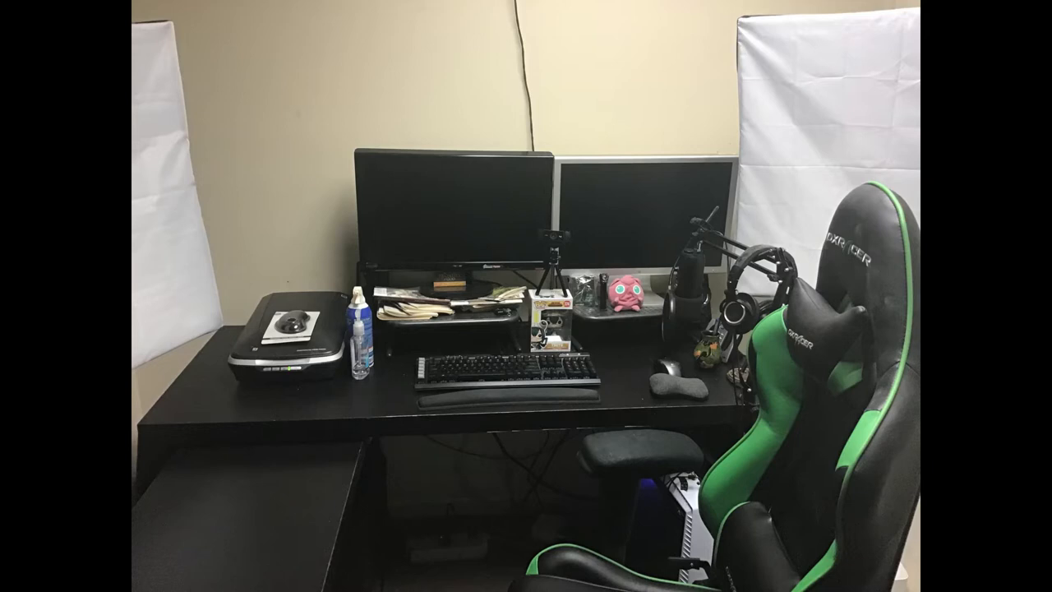
click(442, 435)
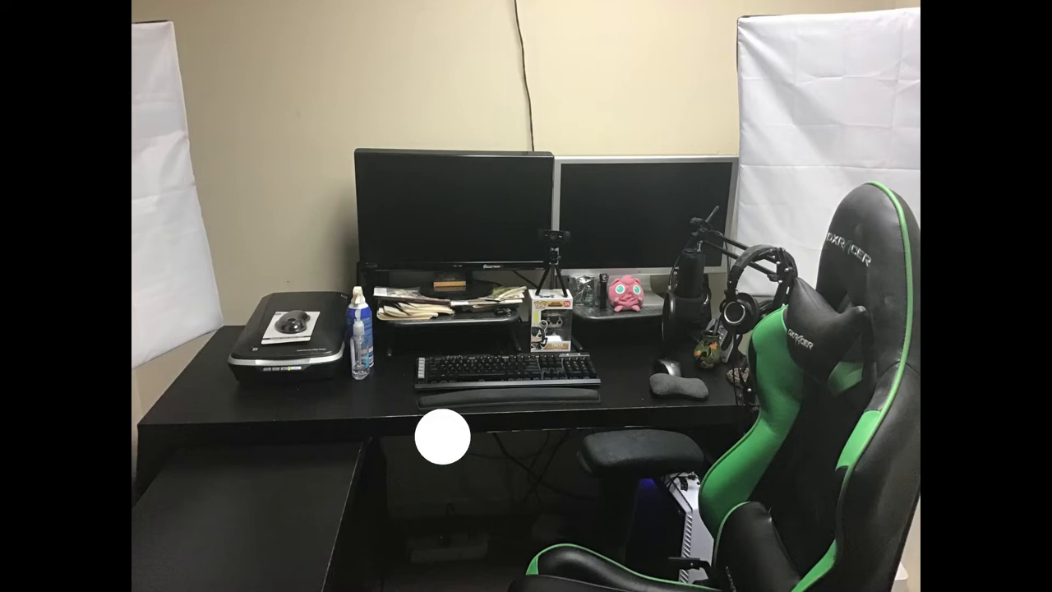